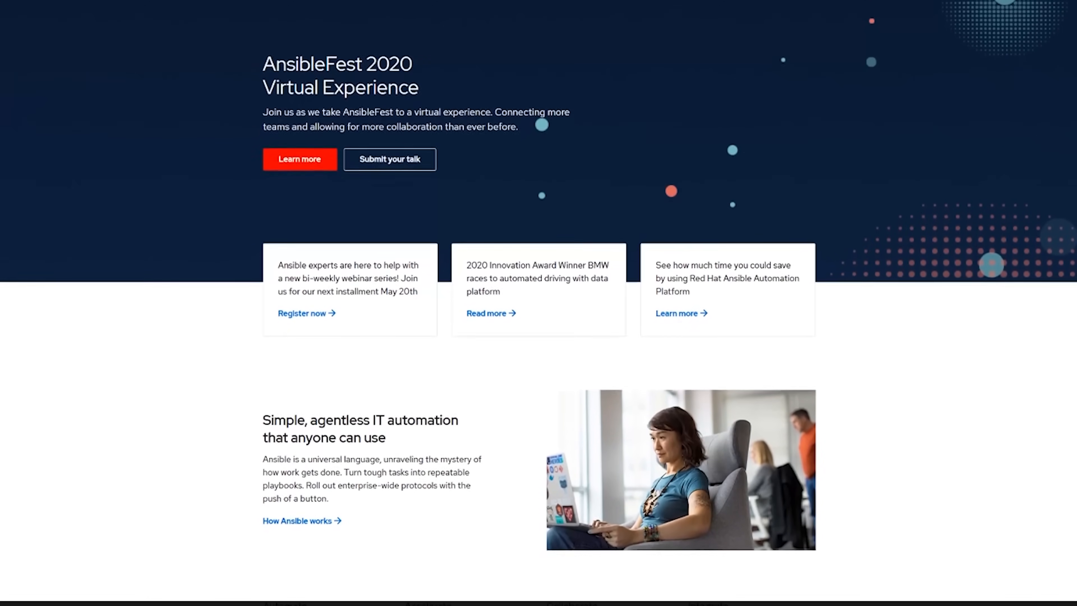
Switch the Intel Visual BIOS from the Advanced page to the Performance page showing processor and memory details
scroll(down, 3)
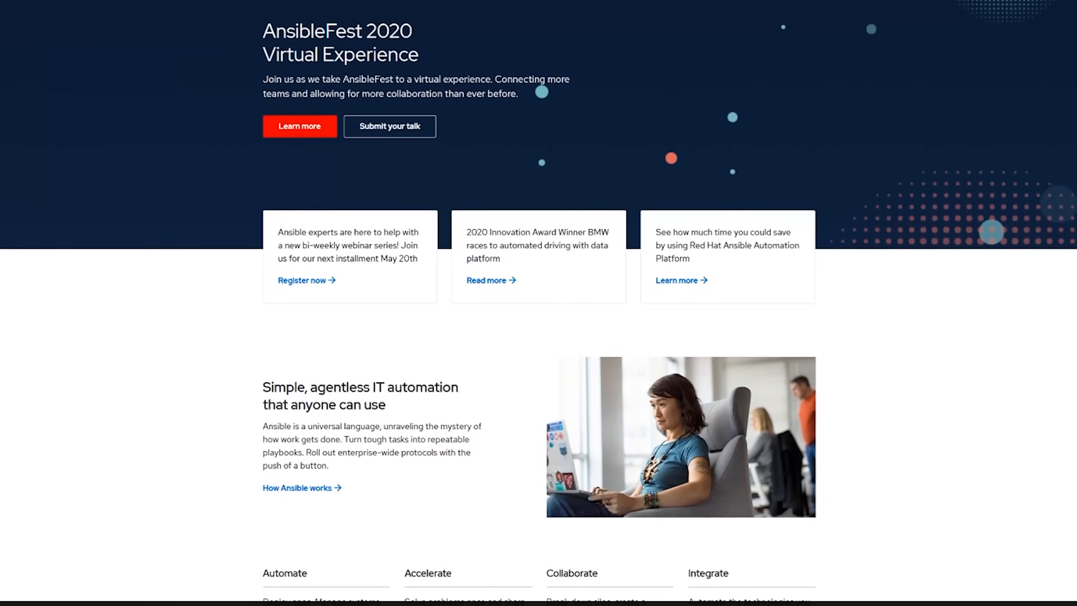
scroll(down, 3)
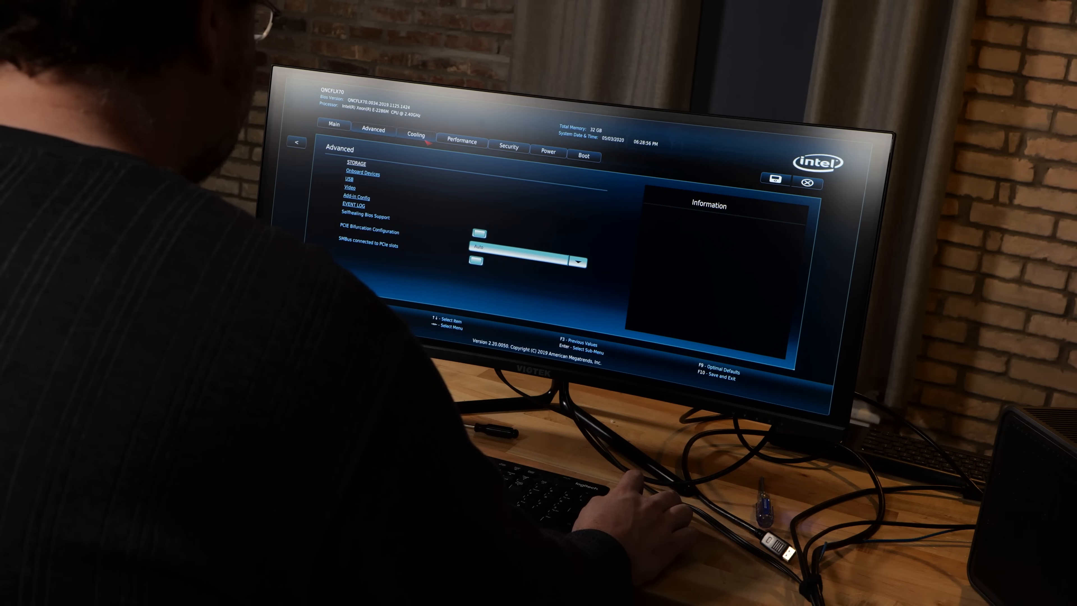
click(461, 142)
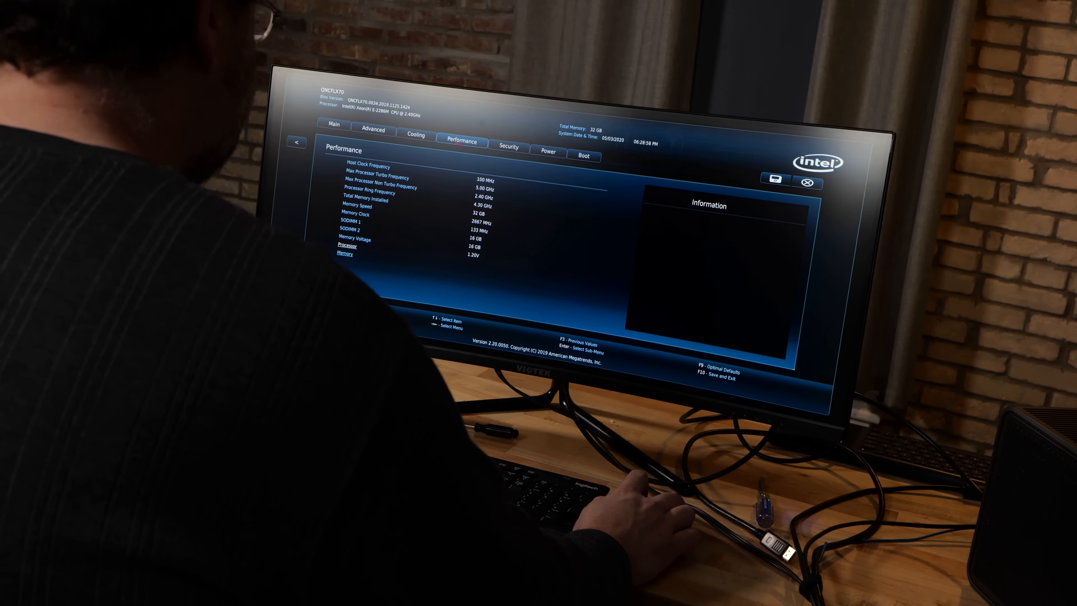